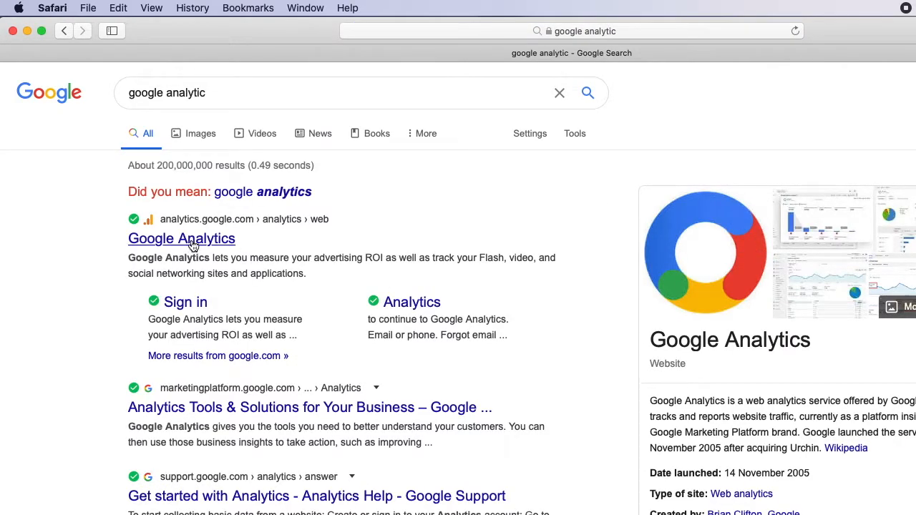
Open the Google Analytics site from the search results and reach the admin settings
click(181, 238)
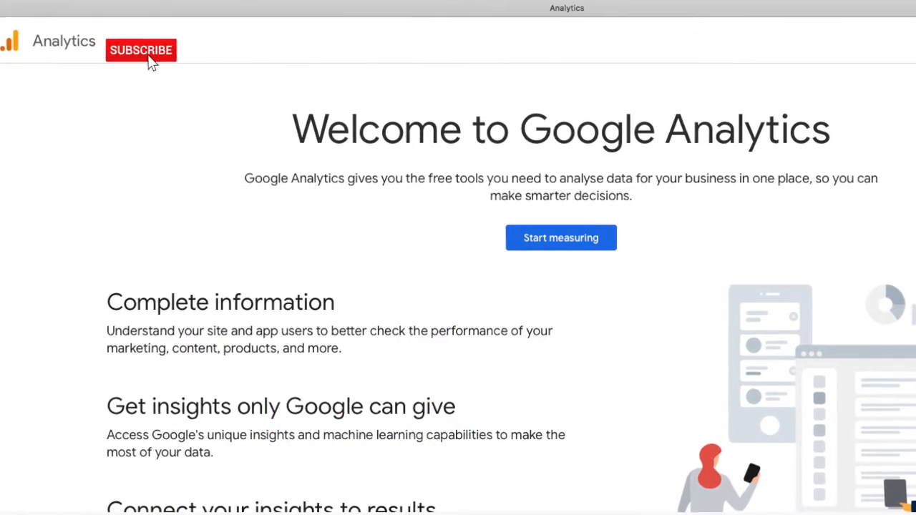
click(141, 50)
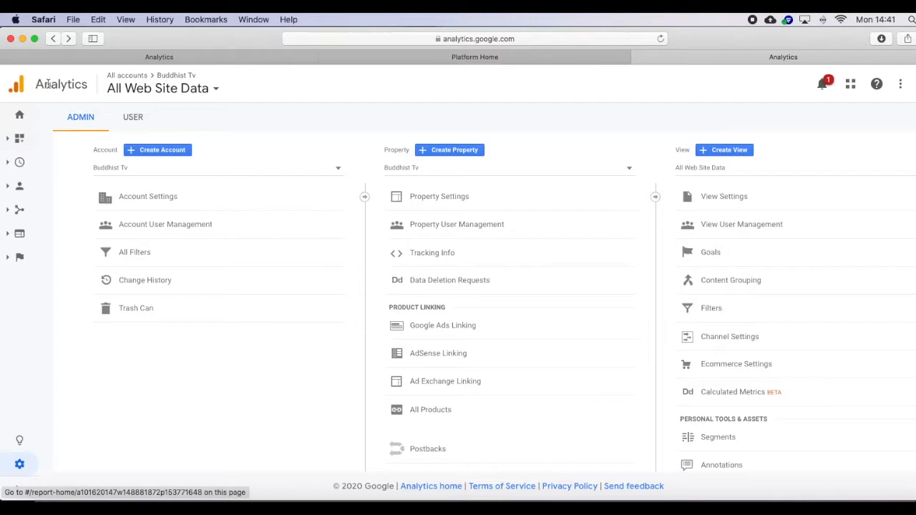
mouse_move(19, 415)
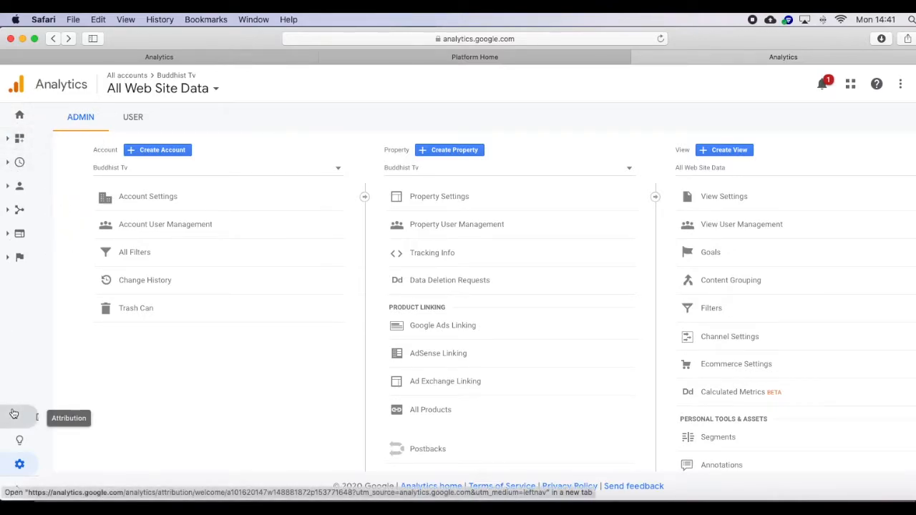
mouse_move(20, 464)
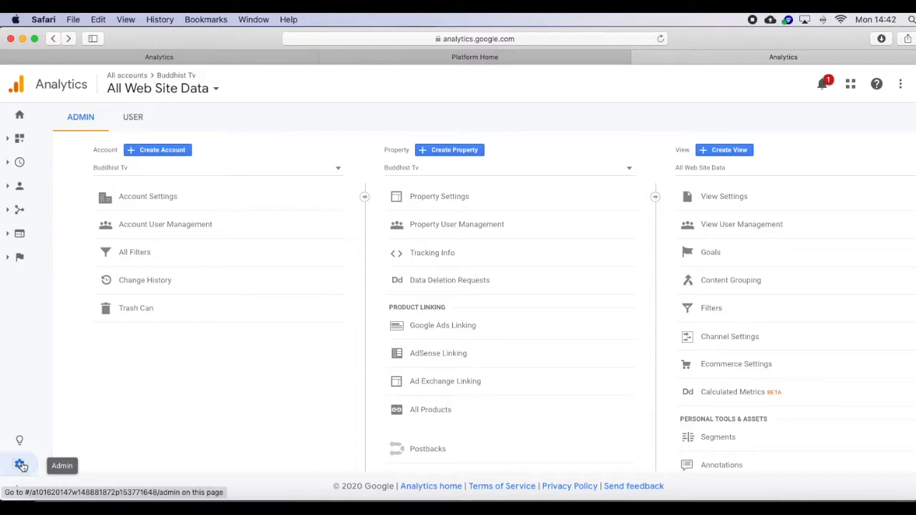
Start creating a new Analytics account from the Admin page
click(157, 150)
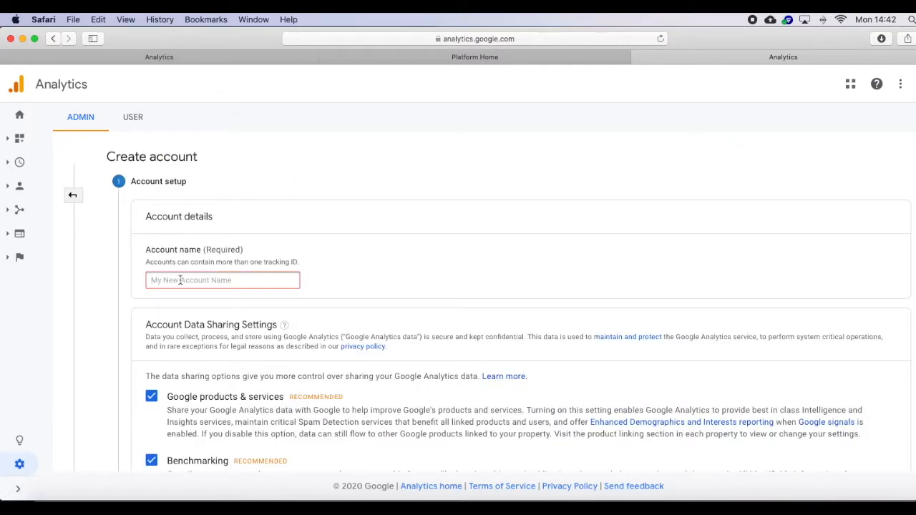
Name the account 'Ape Rasa', keep data-sharing defaults, and choose Web to measure
text(Ape R)
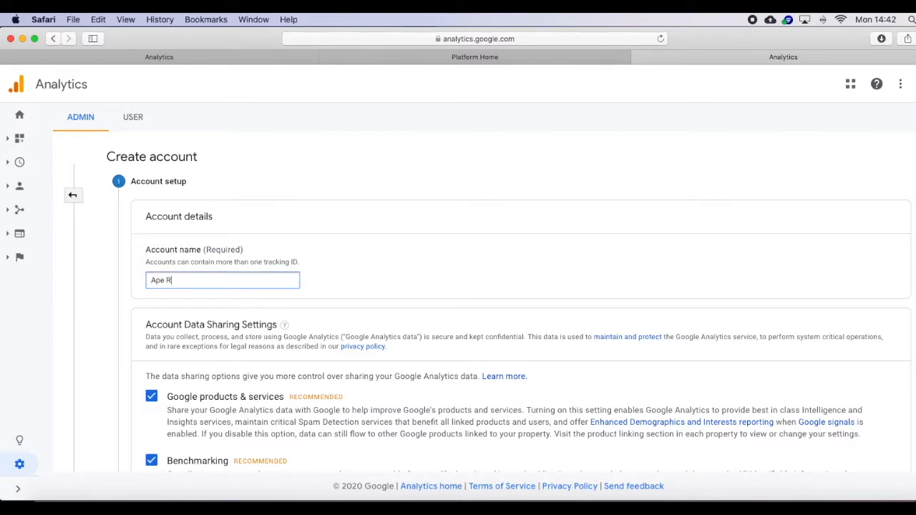
text(asa)
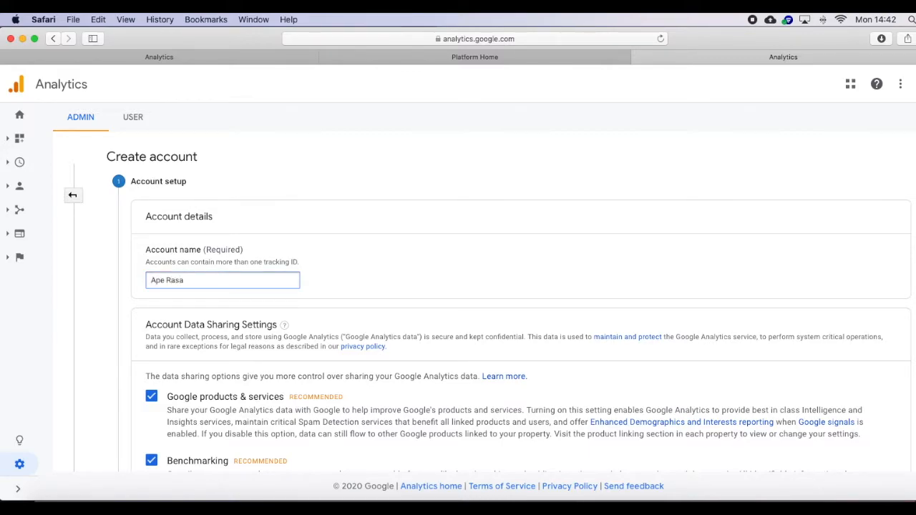
scroll(down, 3)
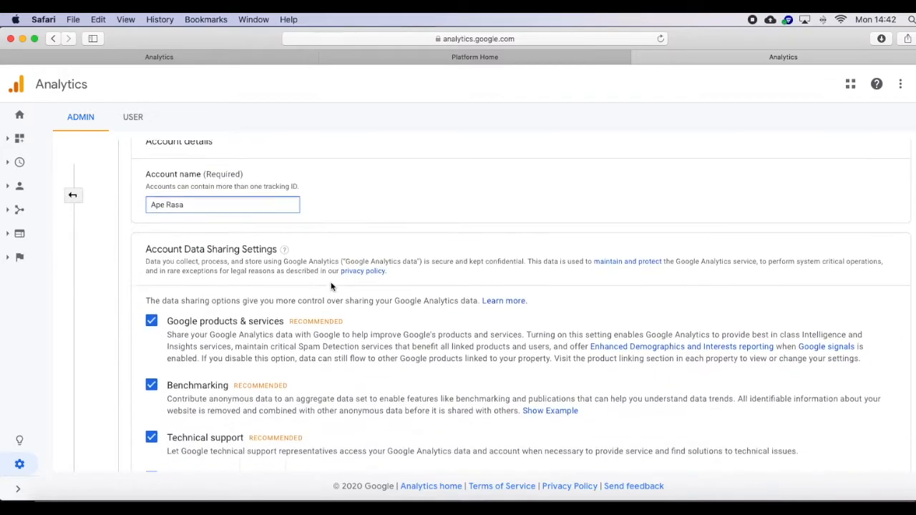
scroll(down, 3)
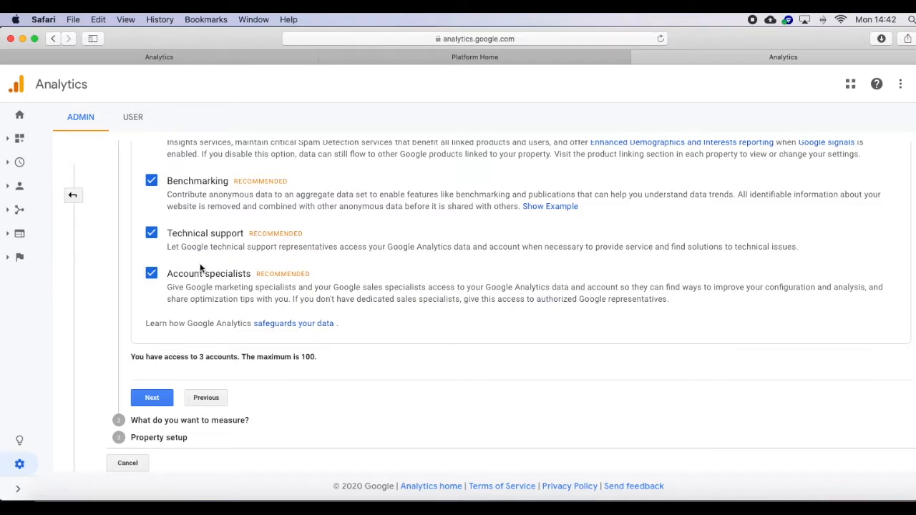
click(151, 398)
text(Ape Rasa)
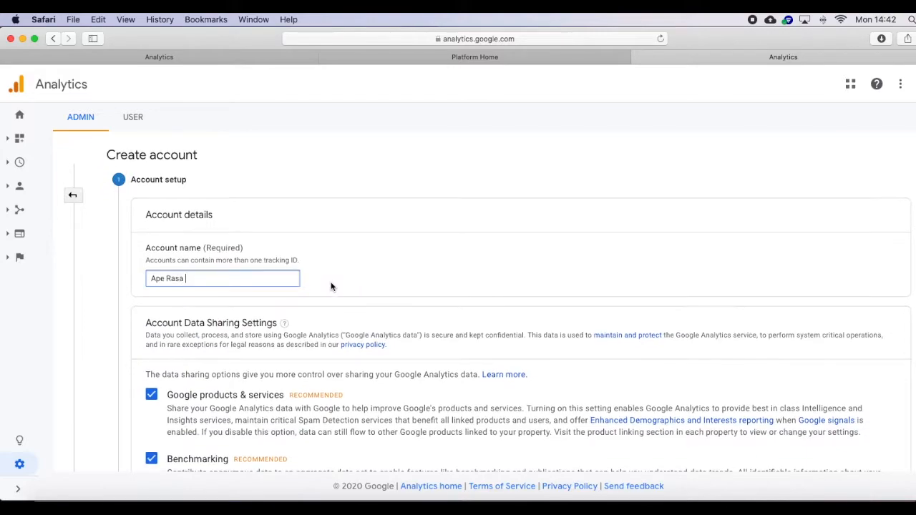
scroll(down, 3)
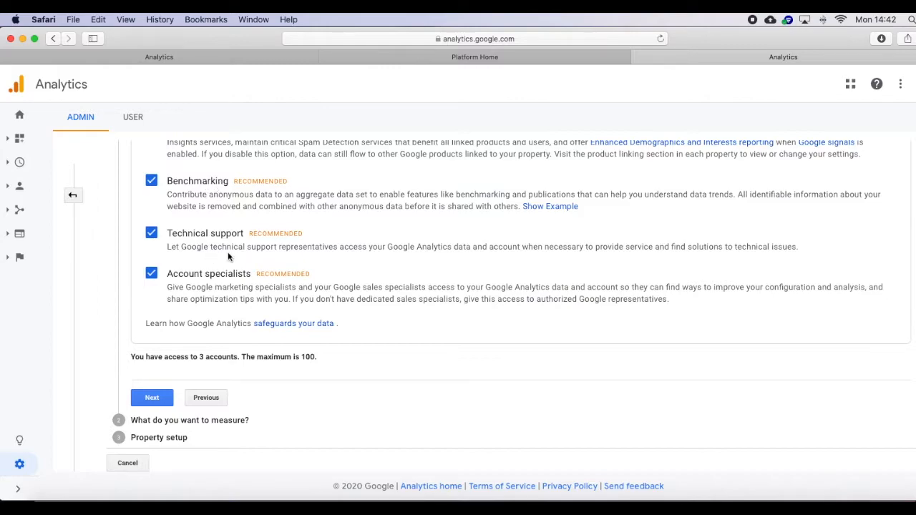
click(151, 397)
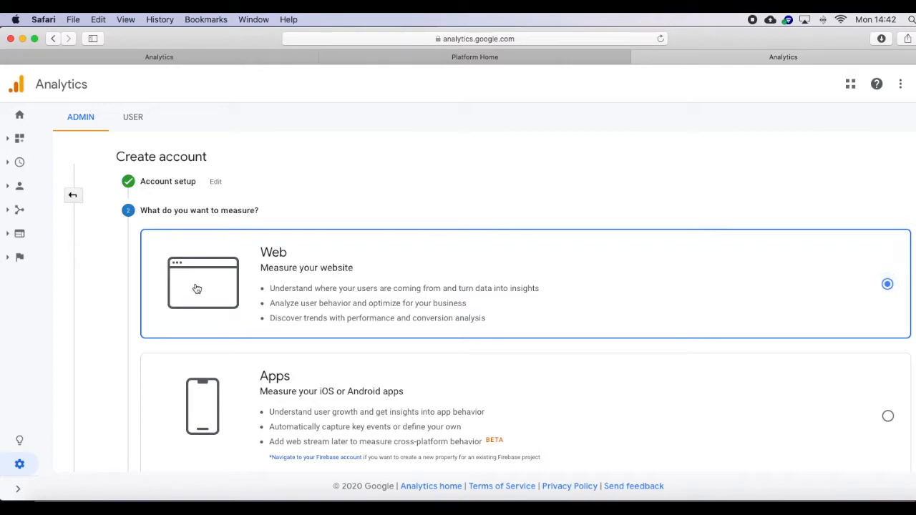
scroll(down, 3)
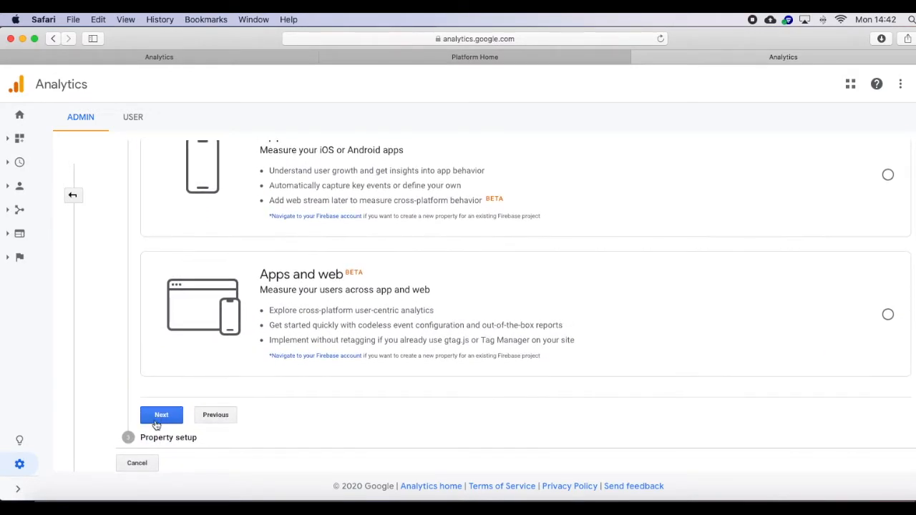
click(161, 415)
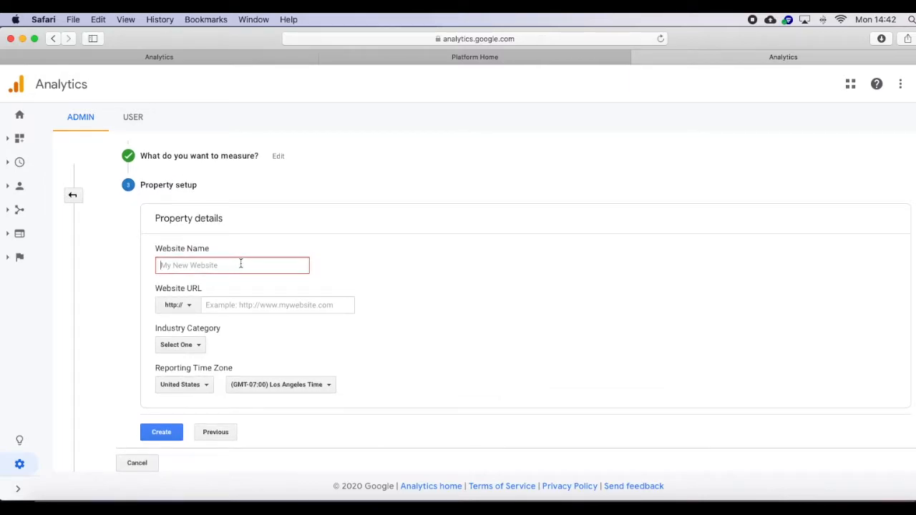
text(A)
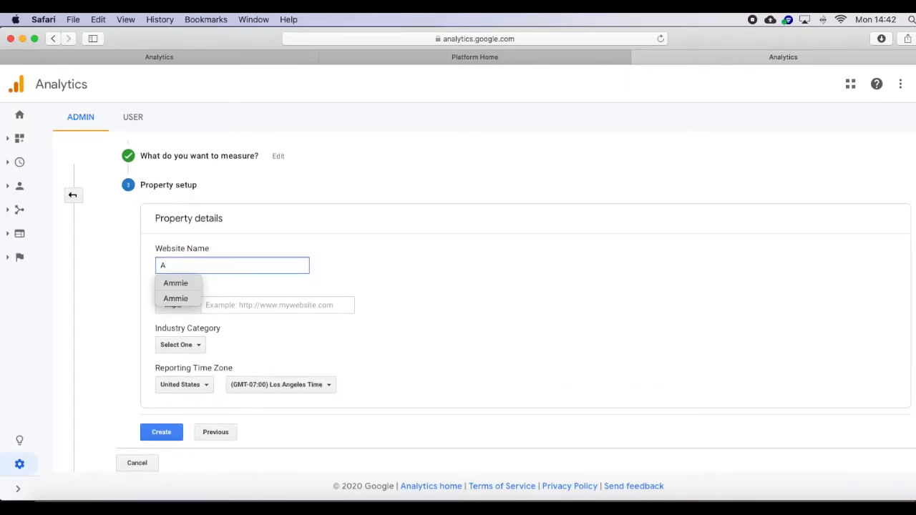
text(pe)
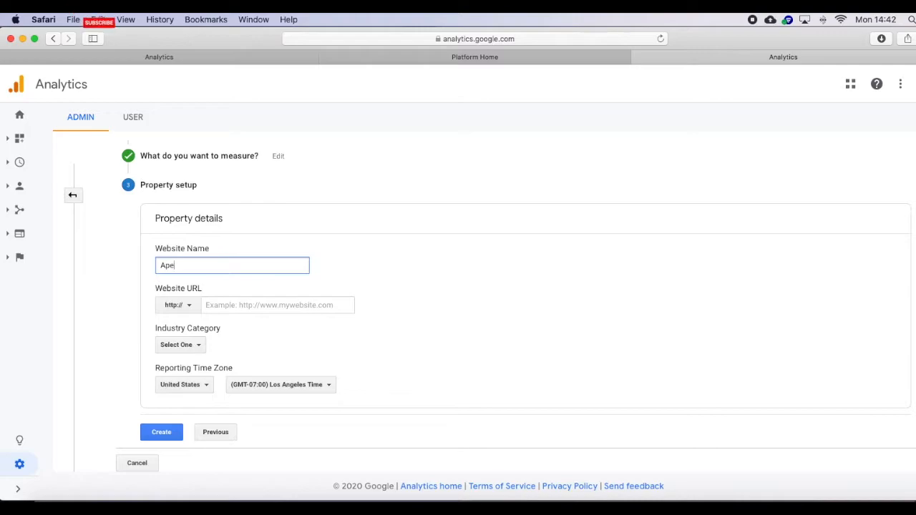
text(Rsa)
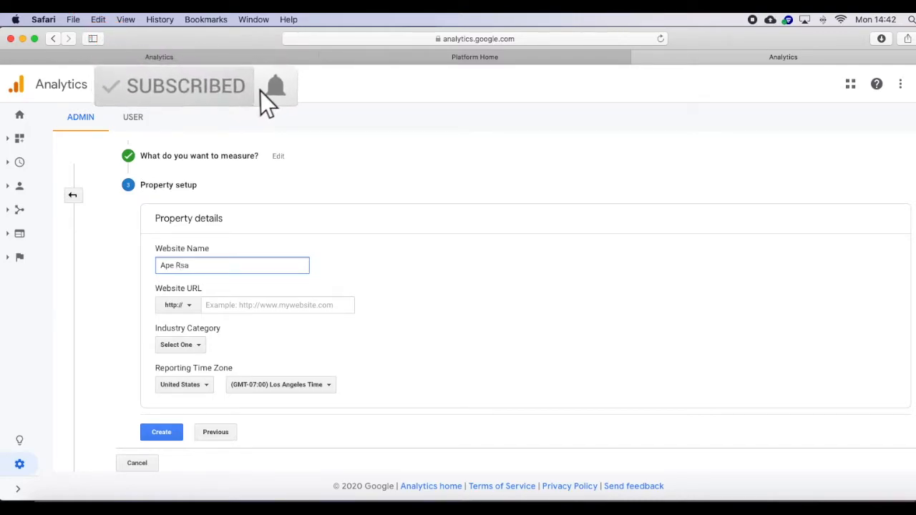
key(Backspace)
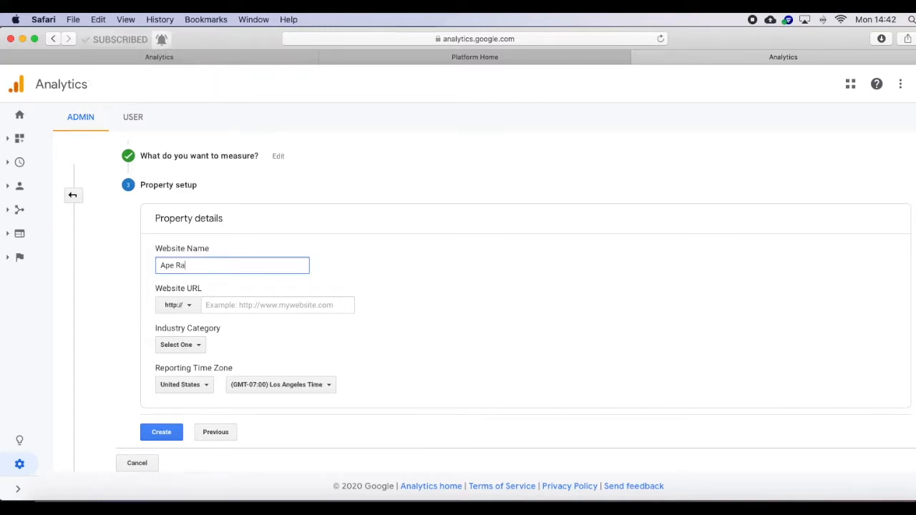
click(278, 305)
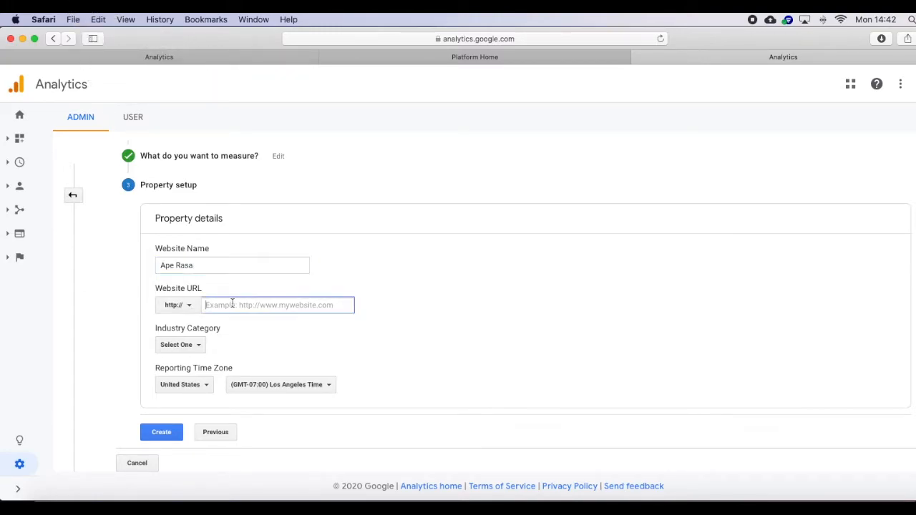
text(https://www.youtube.com/aperasa)
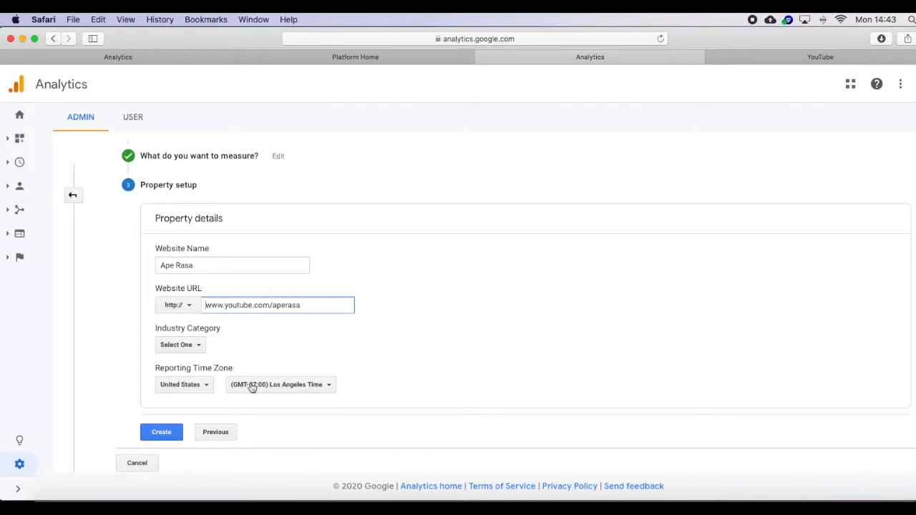
Search 'u' in the reporting time zone country list to find United Kingdom
click(183, 385)
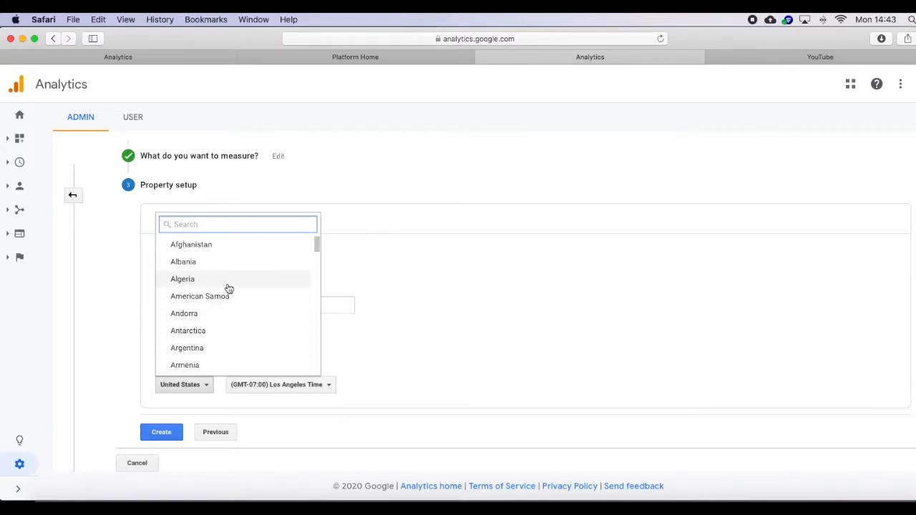
scroll(down, 3)
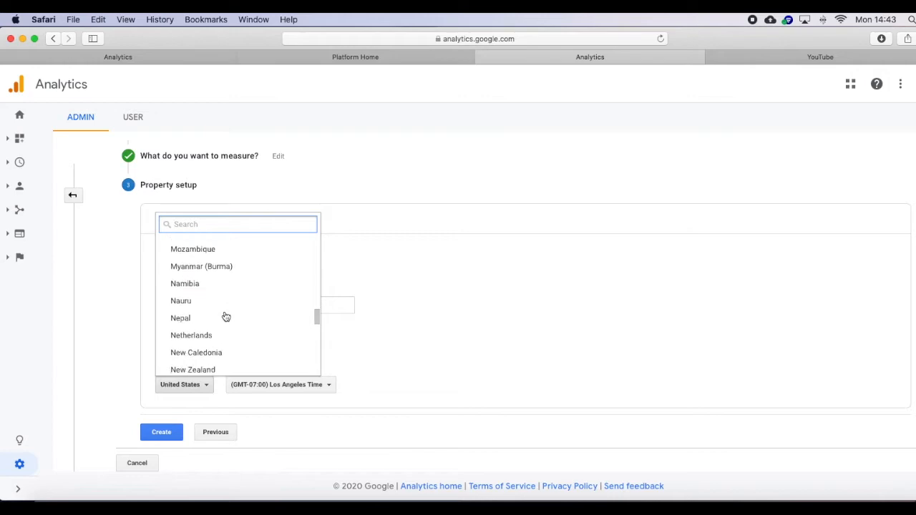
scroll(down, 3)
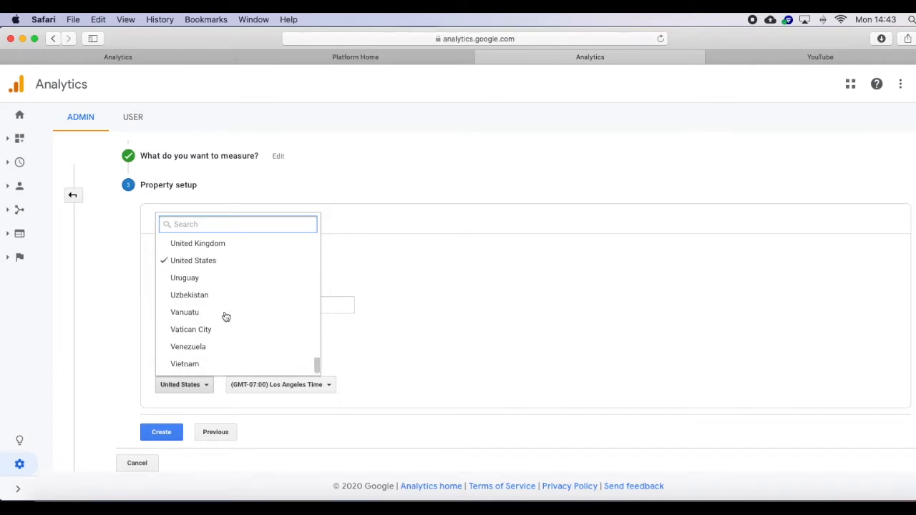
text(u)
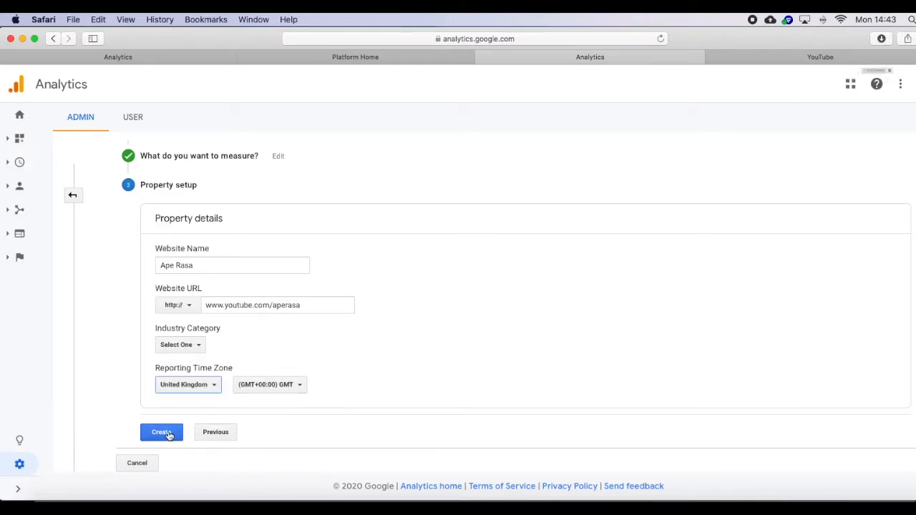
Create the property and set the terms of service country to United Kingdom
click(161, 431)
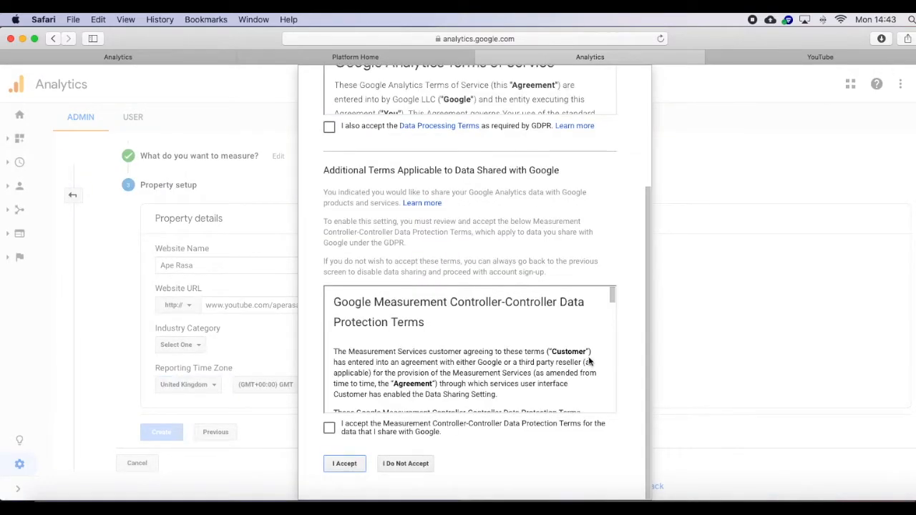
scroll(up, 3)
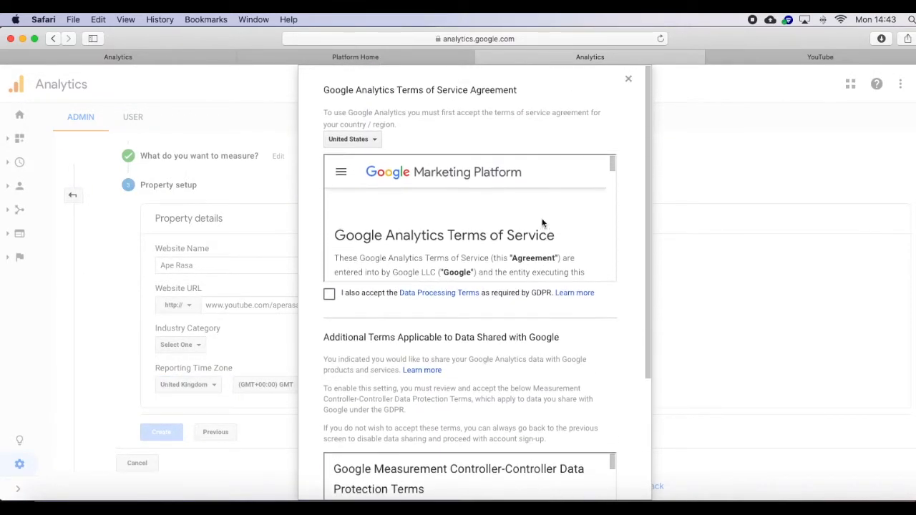
scroll(down, 3)
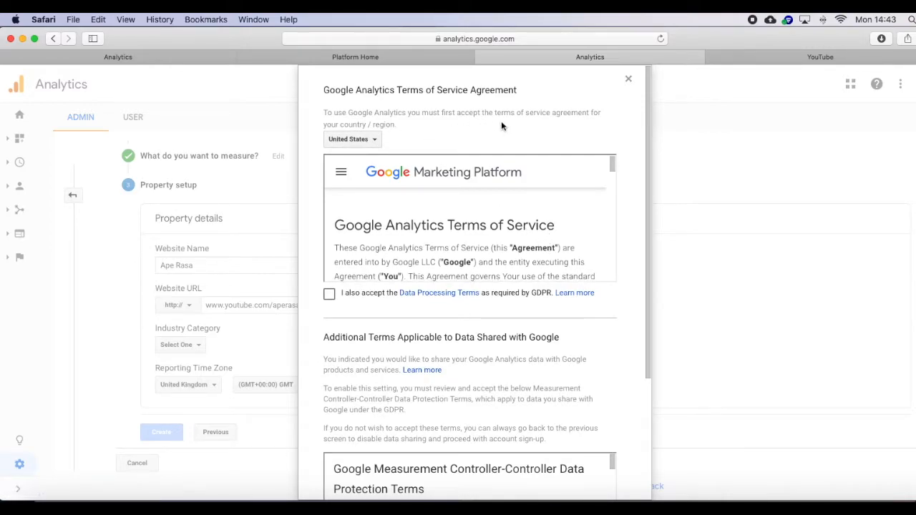
mouse_move(401, 135)
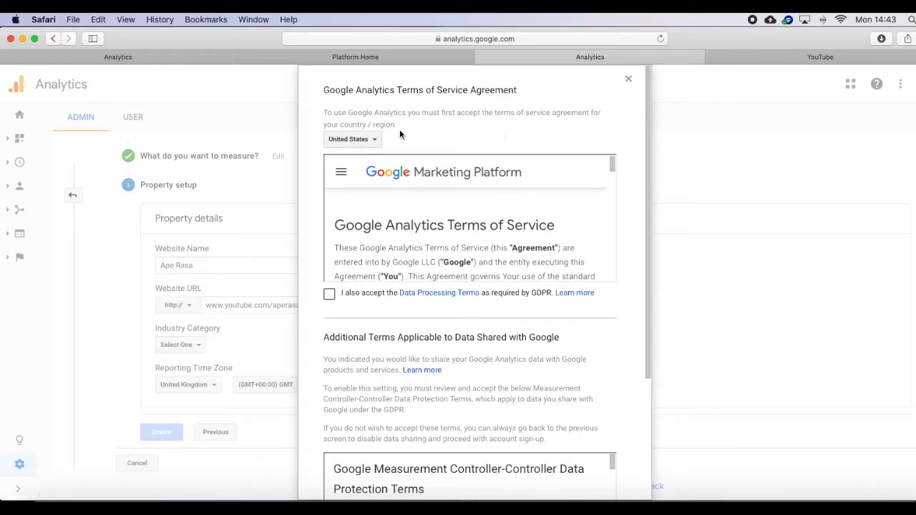
click(351, 139)
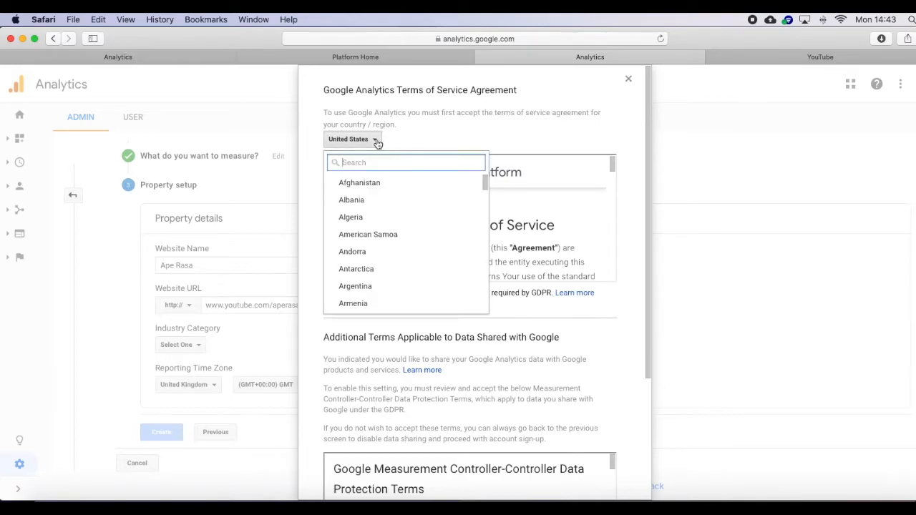
text(u)
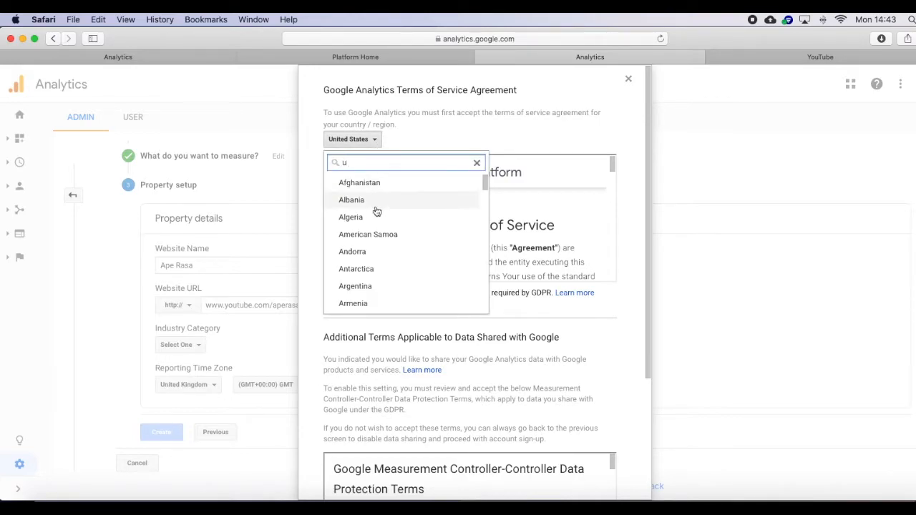
scroll(down, 3)
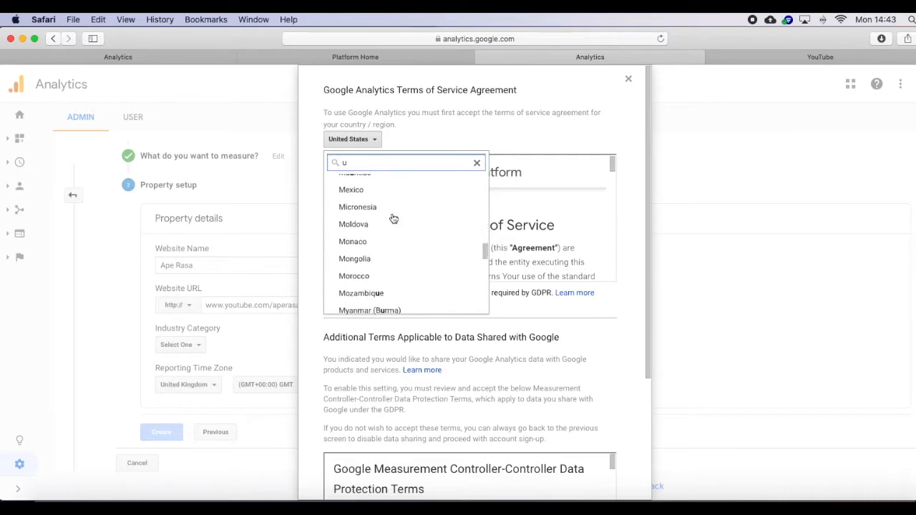
scroll(down, 3)
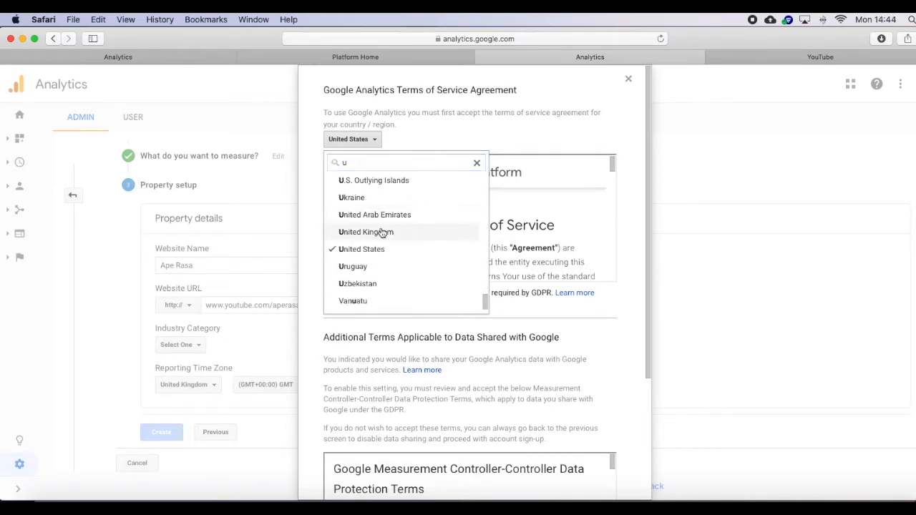
click(366, 232)
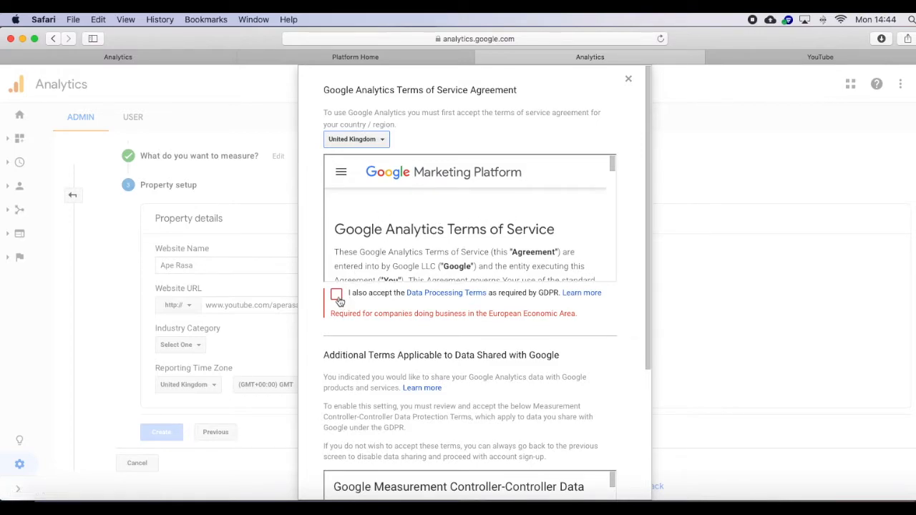
Accept both data protection terms and the terms of service
click(337, 296)
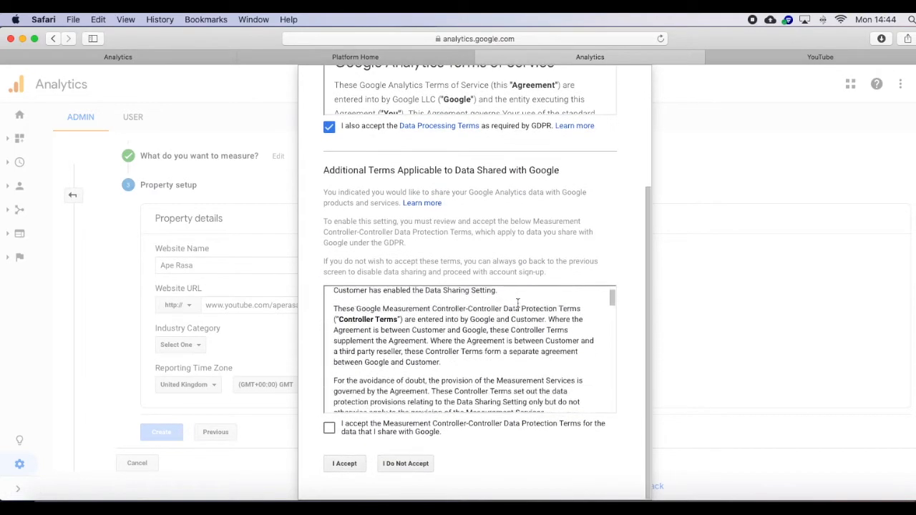
click(329, 428)
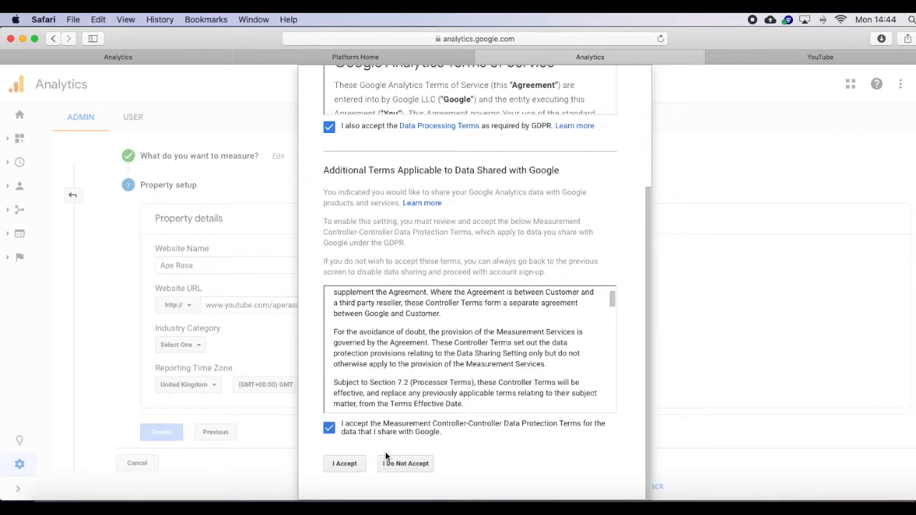
click(344, 463)
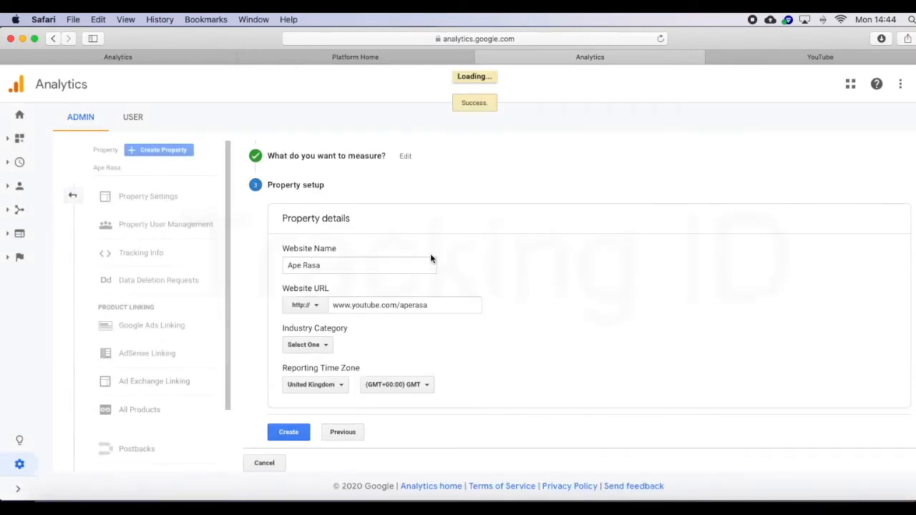
View the Ape Rasa property's Tracking ID, then switch to the YouTube Studio tab
click(289, 432)
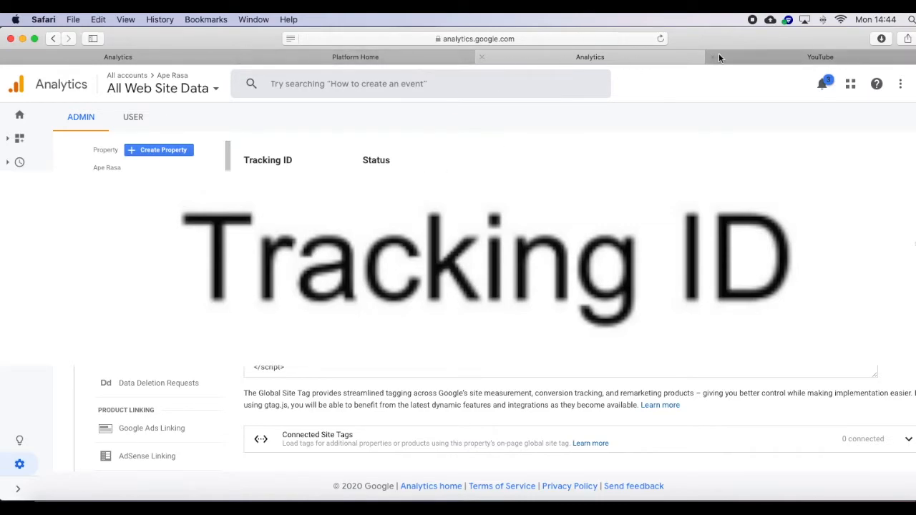
click(821, 56)
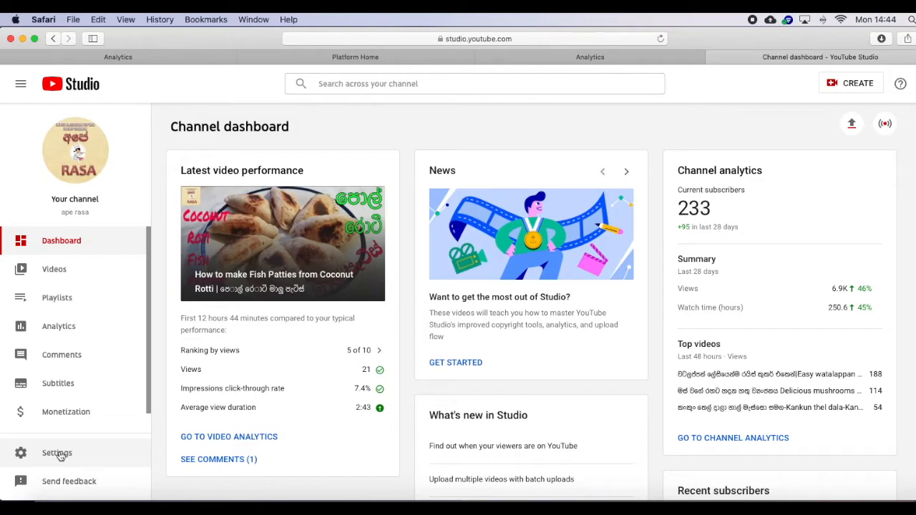
Open Channel > Advanced settings and find the Google Analytics property tracking ID field
click(57, 452)
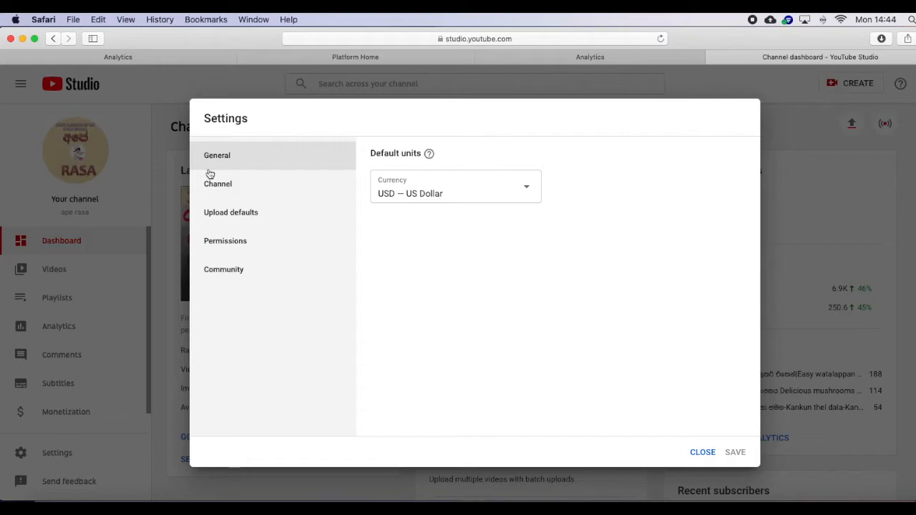
click(217, 184)
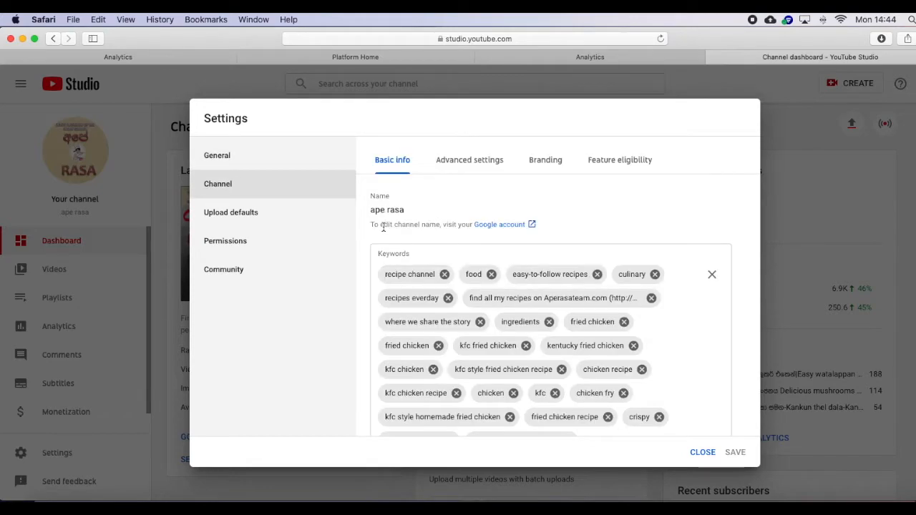
click(470, 159)
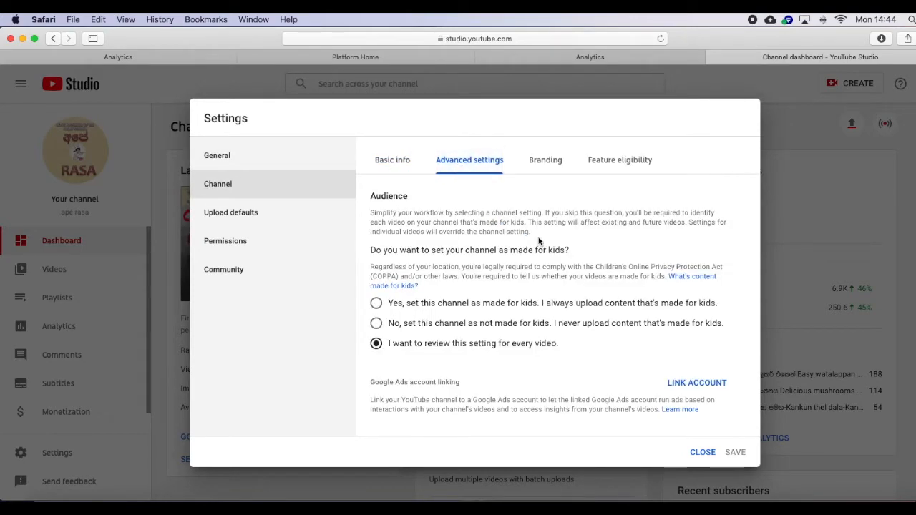
scroll(down, 3)
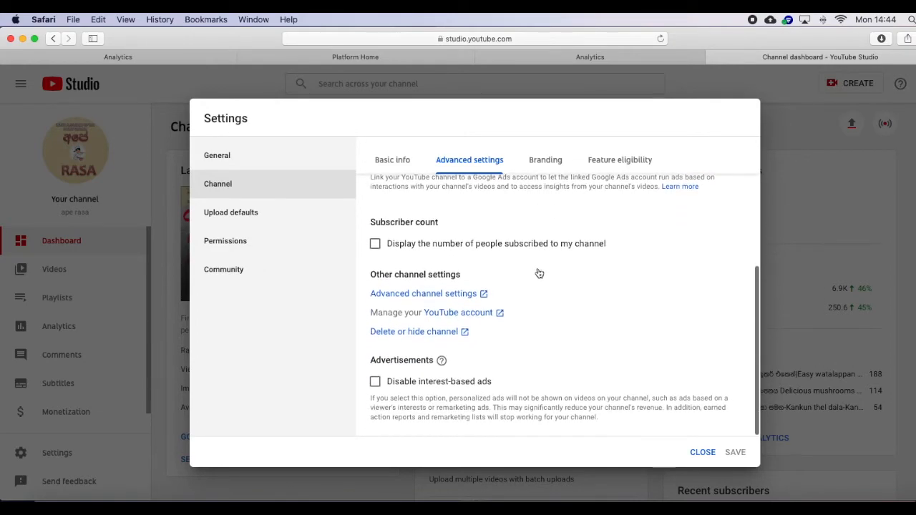
click(422, 293)
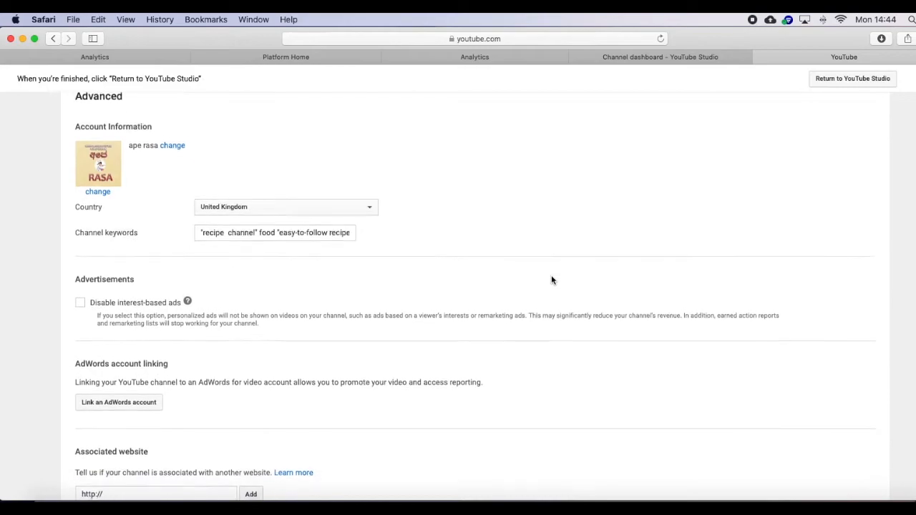
scroll(down, 3)
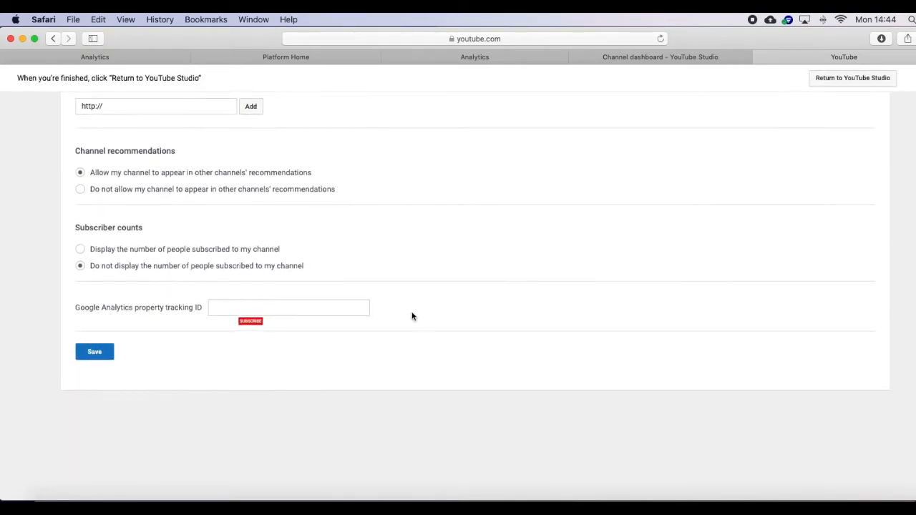